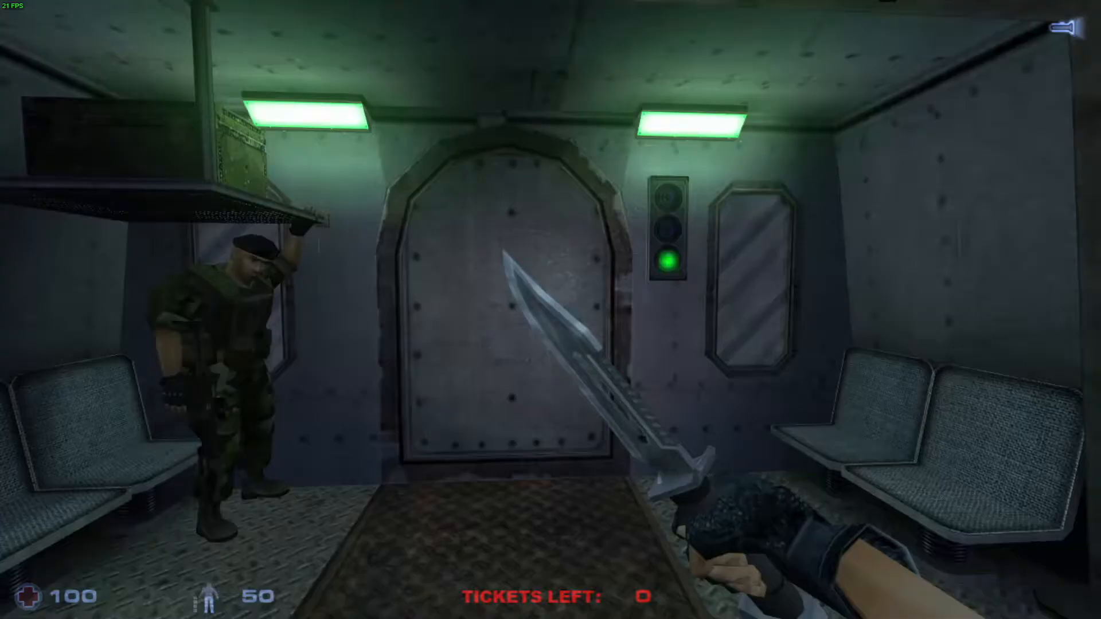
Leave the Kill Switch game to reach the desktop.
{"action": "key", "text": "w"}
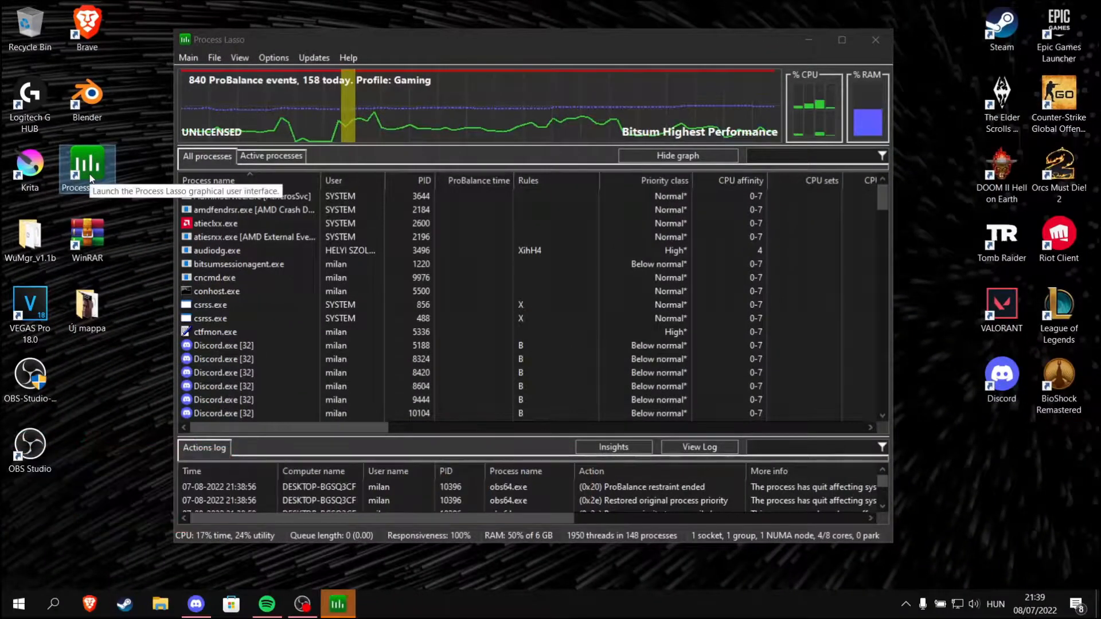
{"action": "left_click", "coordinate": [222, 345]}
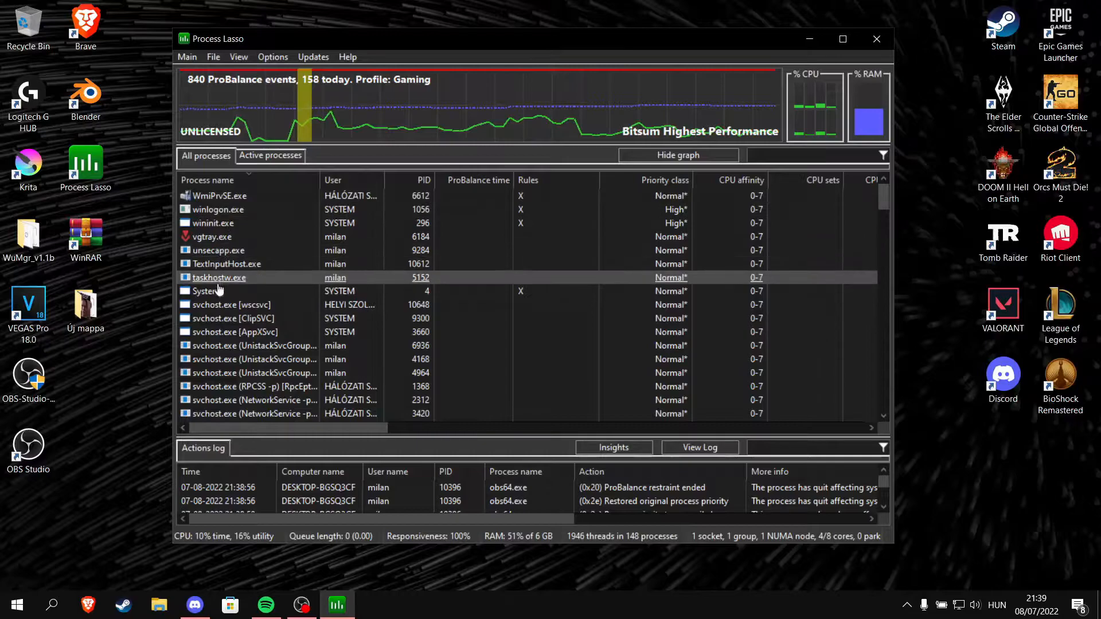
{"action": "left_click", "coordinate": [231, 304]}
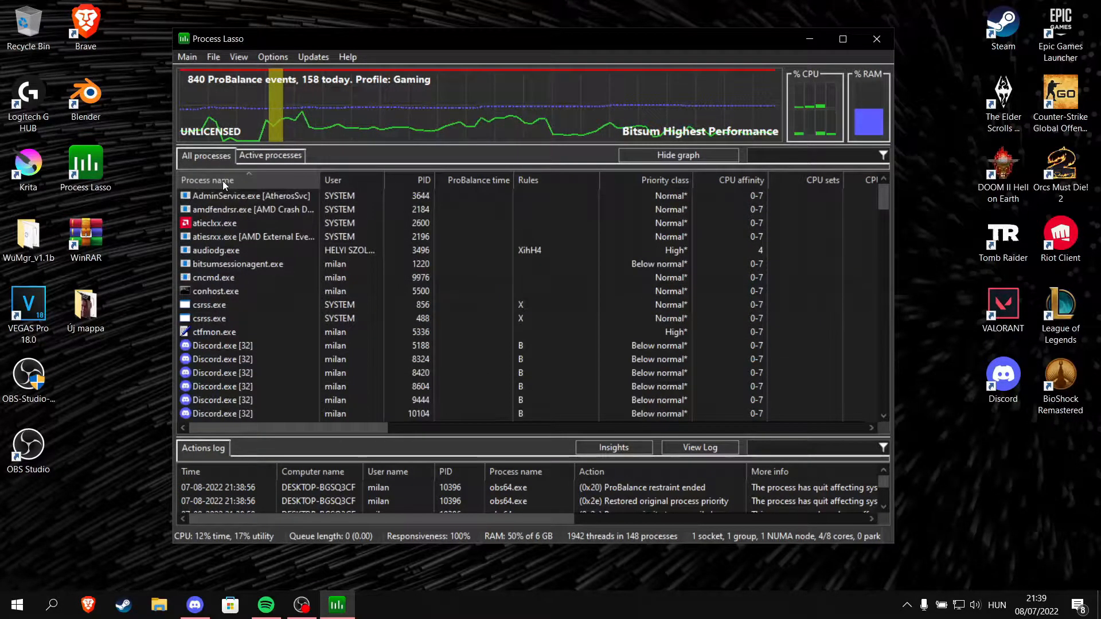
{"action": "left_click", "coordinate": [246, 250]}
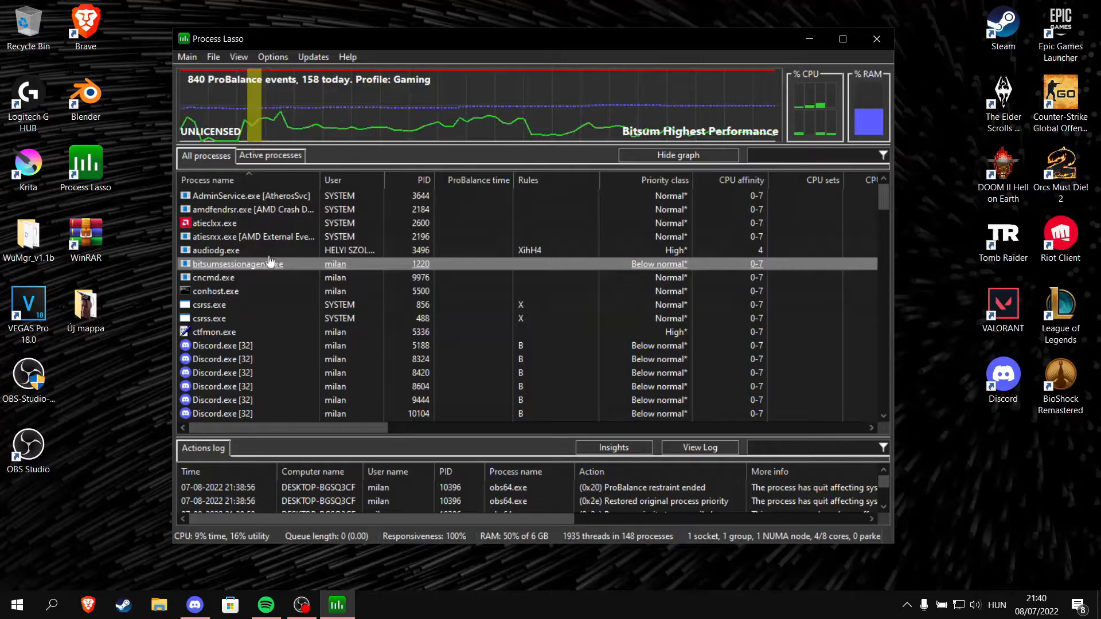
{"action": "left_click", "coordinate": [214, 250]}
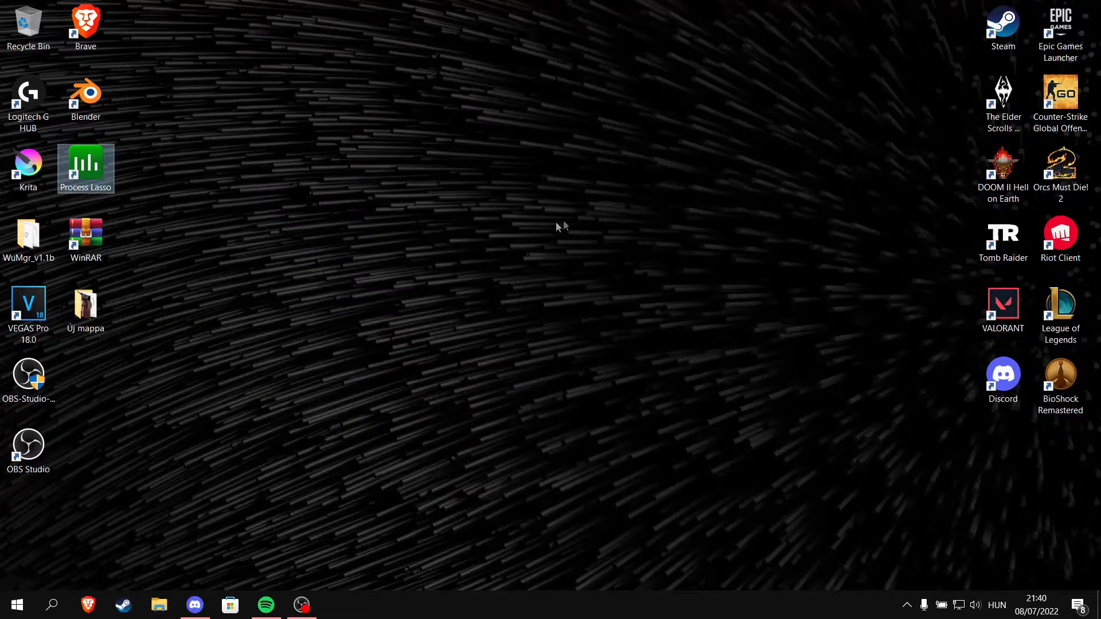
{"action": "double_click", "coordinate": [85, 169]}
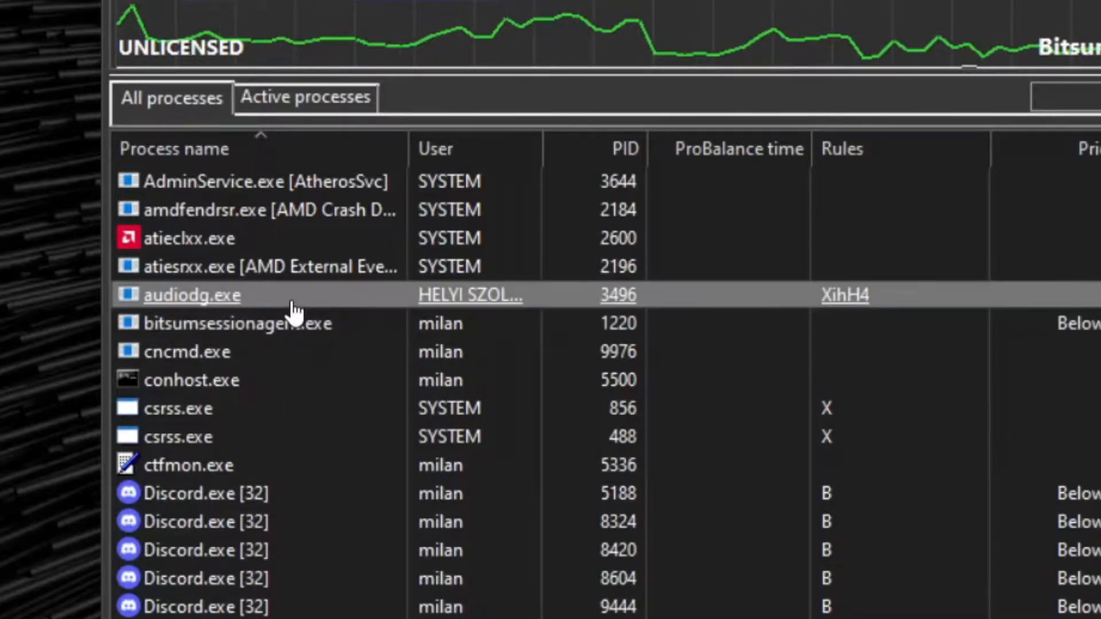
Set audiodg.exe's Always CPU priority rule to None, keeping current High priority.
{"action": "right_click", "coordinate": [191, 295]}
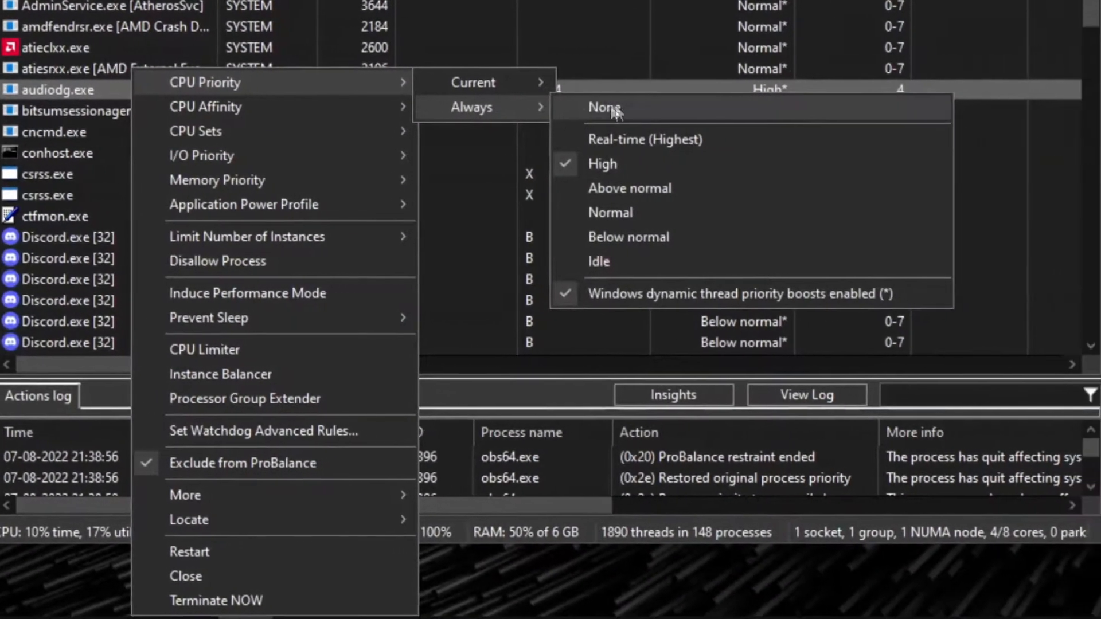
{"action": "left_click", "coordinate": [603, 107]}
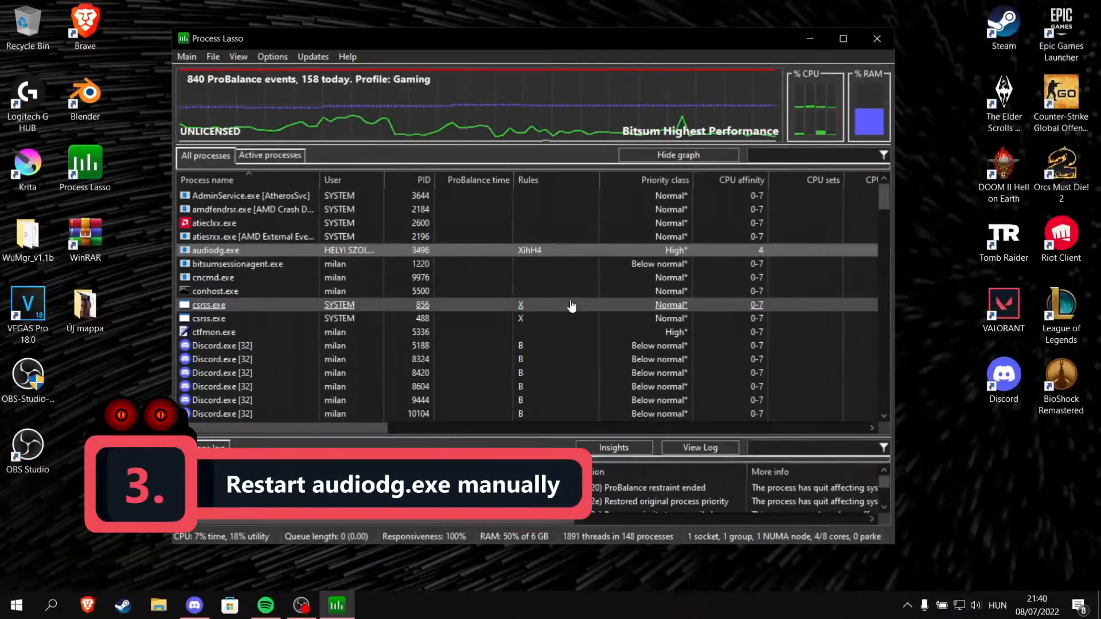
{"action": "left_click", "coordinate": [214, 250]}
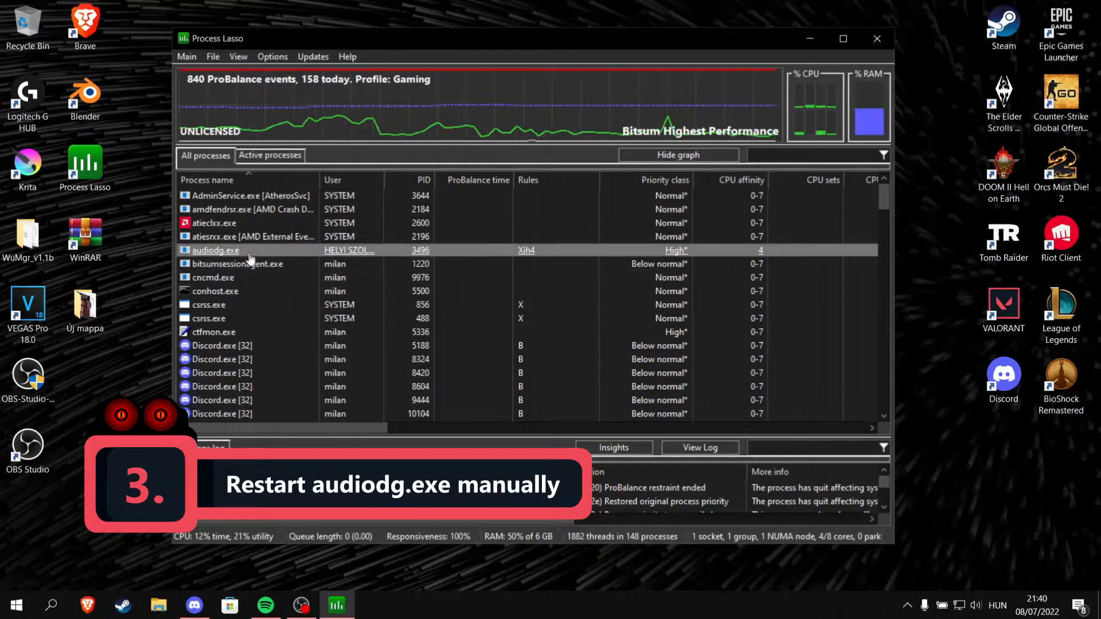
Restart audiodg.exe, confirming the termination warning, so it runs under new PID 7124.
{"action": "right_click", "coordinate": [215, 250]}
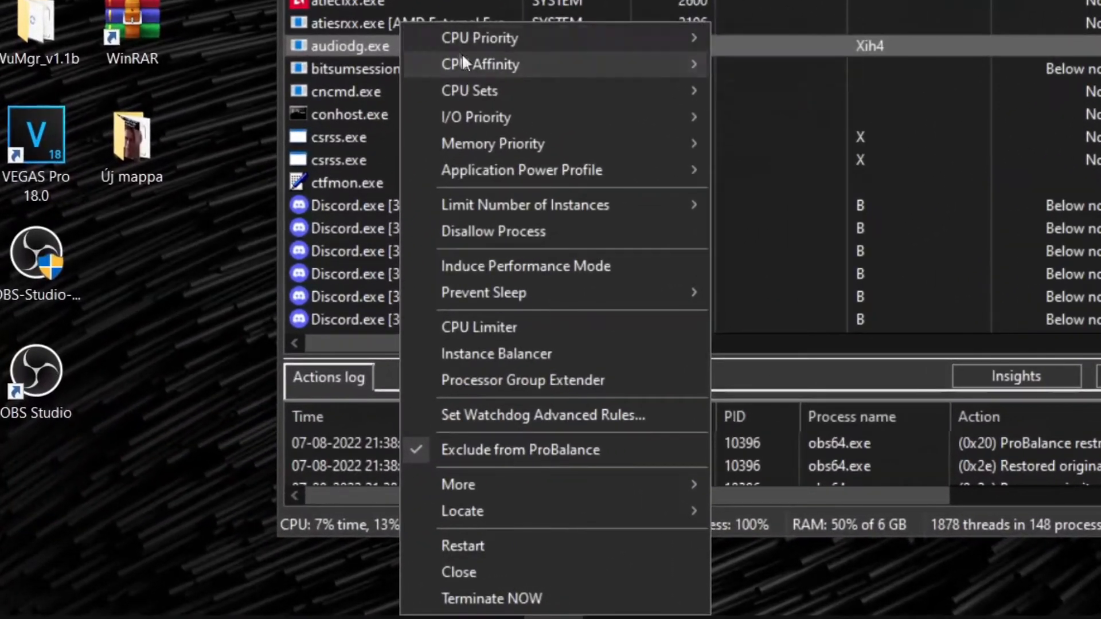
{"action": "mouse_move", "coordinate": [462, 546]}
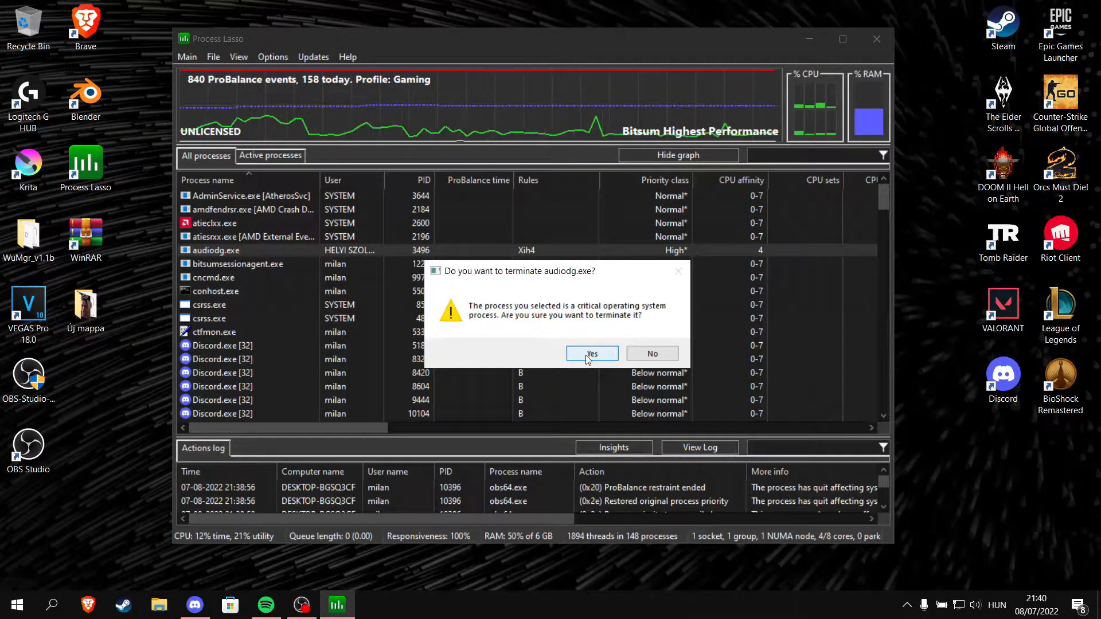
{"action": "left_click", "coordinate": [591, 353]}
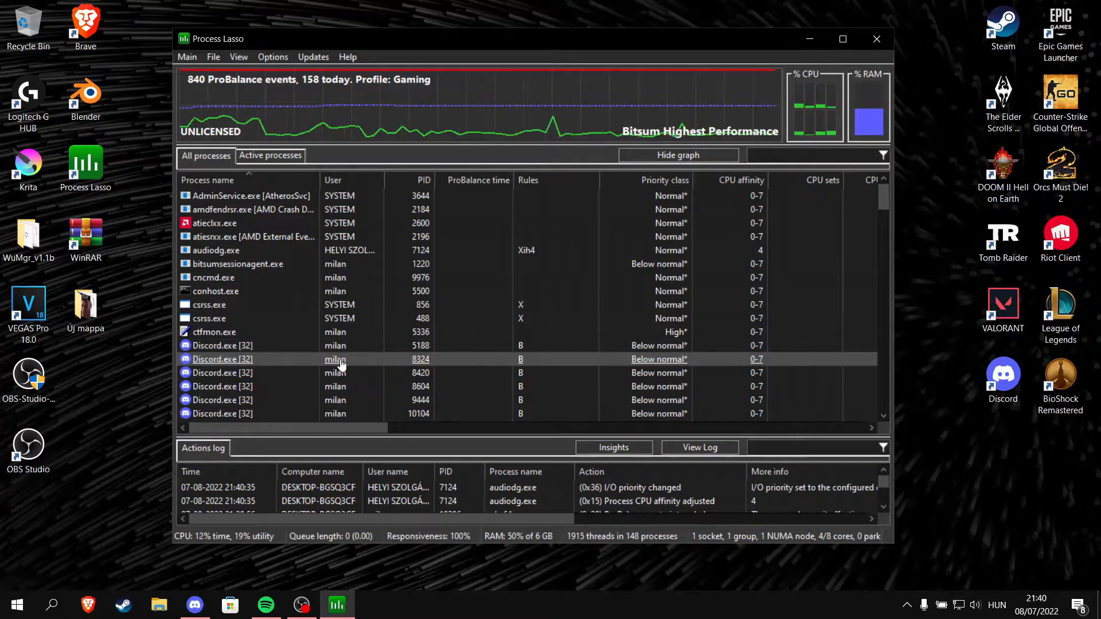
{"action": "scroll", "scroll_direction": "down", "scroll_amount": 3}
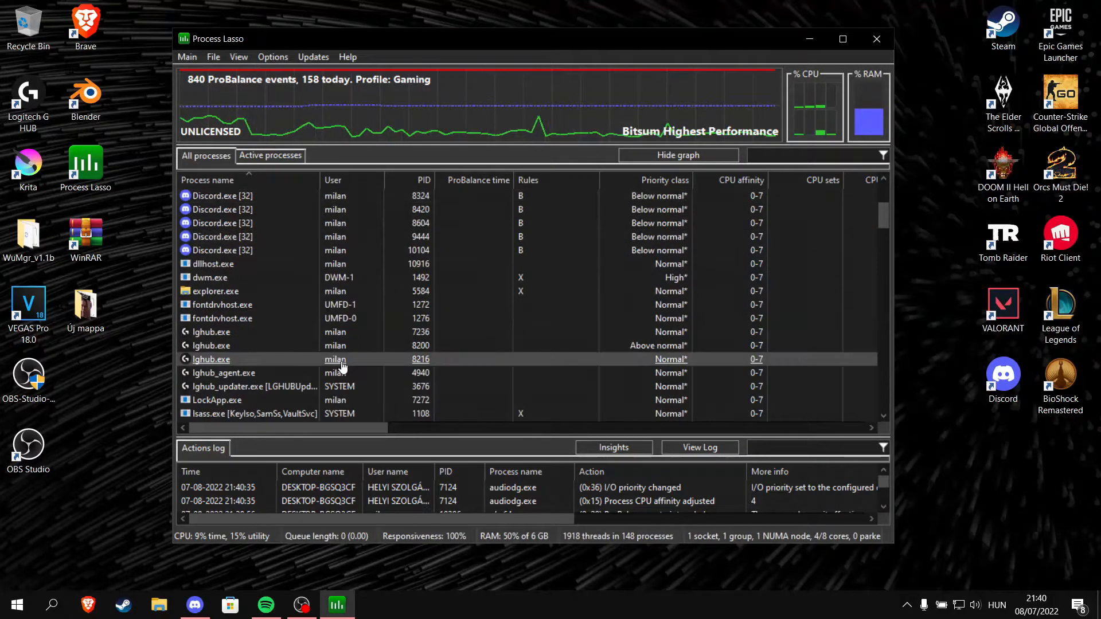